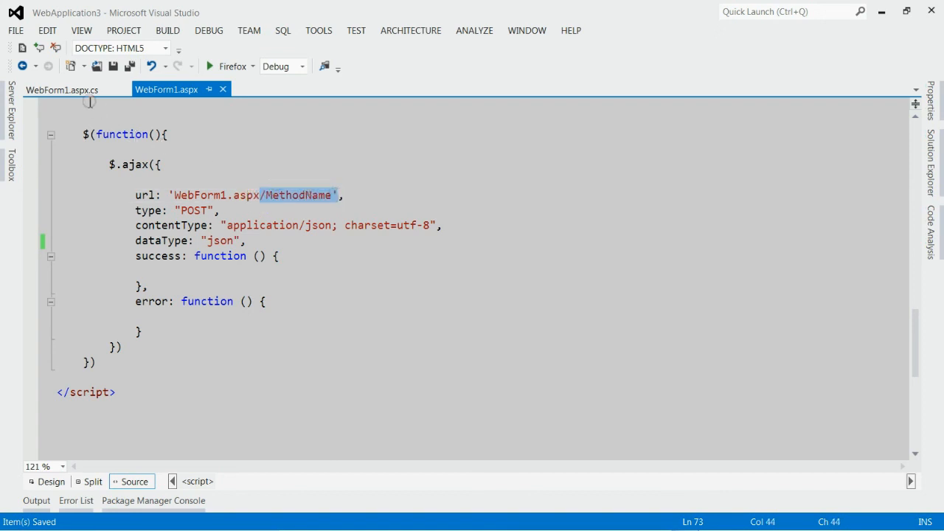
Review the MethodName signature in the code-behind, then return to the AJAX call
{"action": "left_click", "coordinate": [62, 90]}
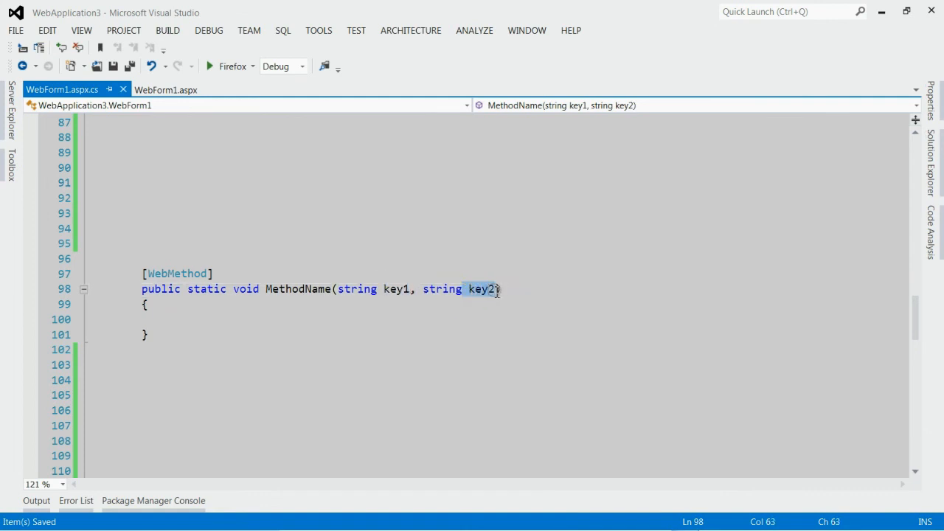
{"action": "left_click", "coordinate": [333, 288]}
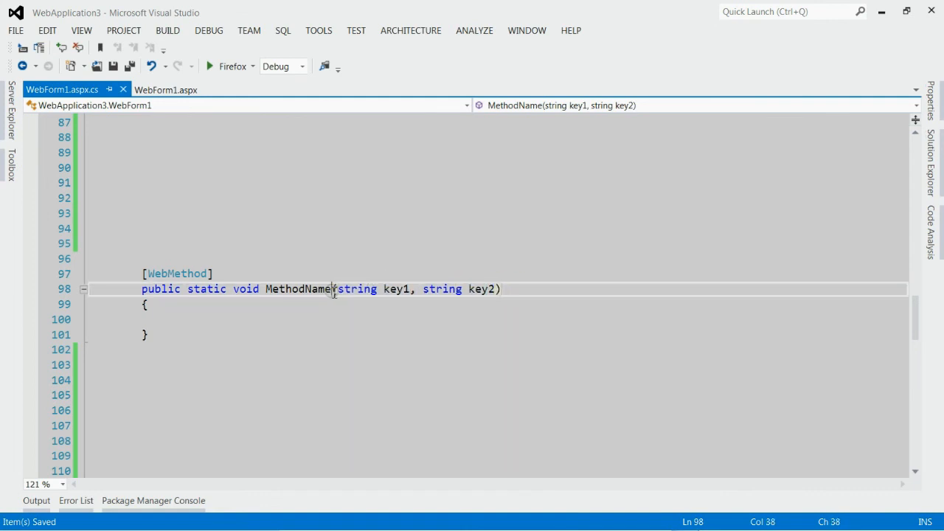
{"action": "mouse_move", "coordinate": [331, 287]}
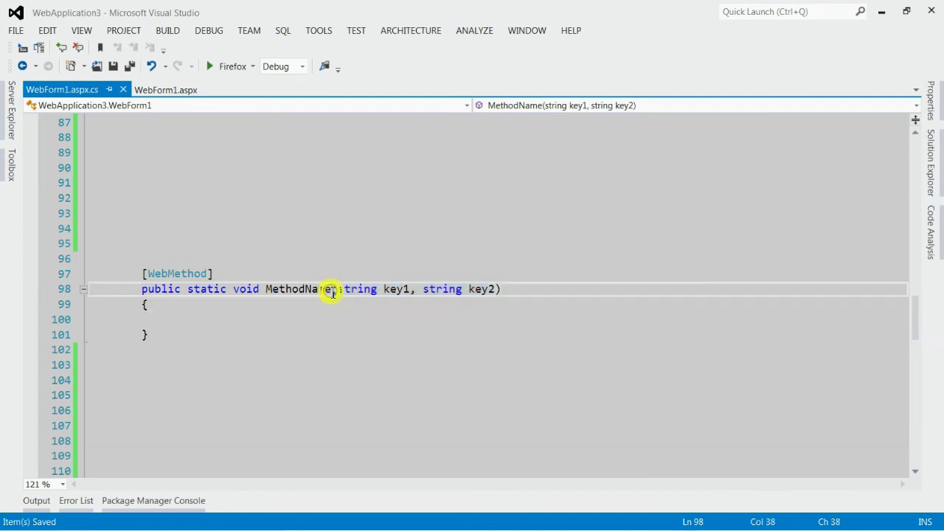
{"action": "left_click", "coordinate": [165, 90]}
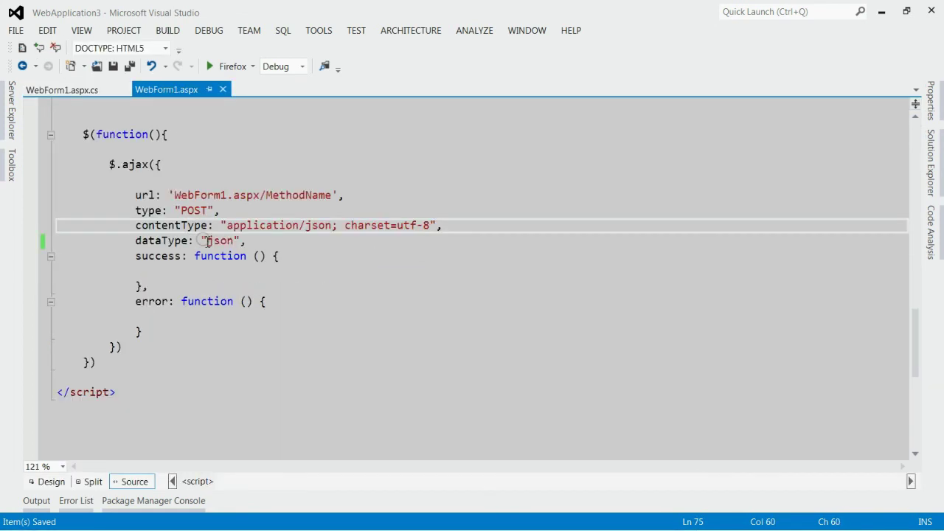
{"action": "mouse_move", "coordinate": [455, 230]}
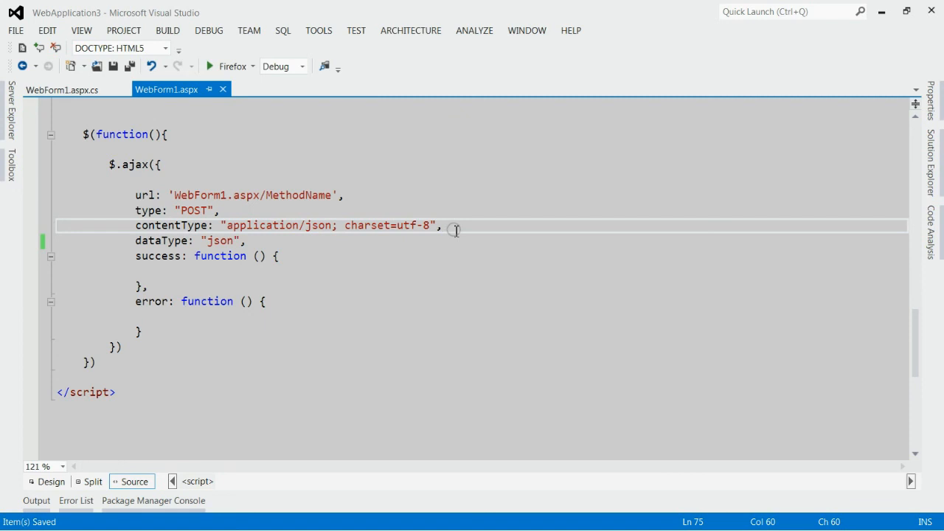
{"action": "mouse_move", "coordinate": [495, 227]}
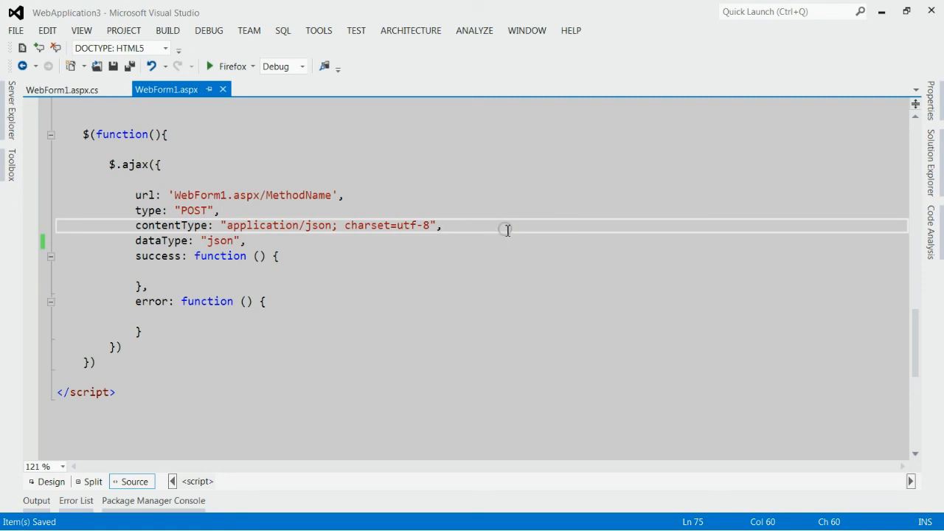
Add data: JSON.stringify({ key1: "YourValue1", key2: "YourValue2" }) to the AJAX call
{"action": "type", "text": "dat"}
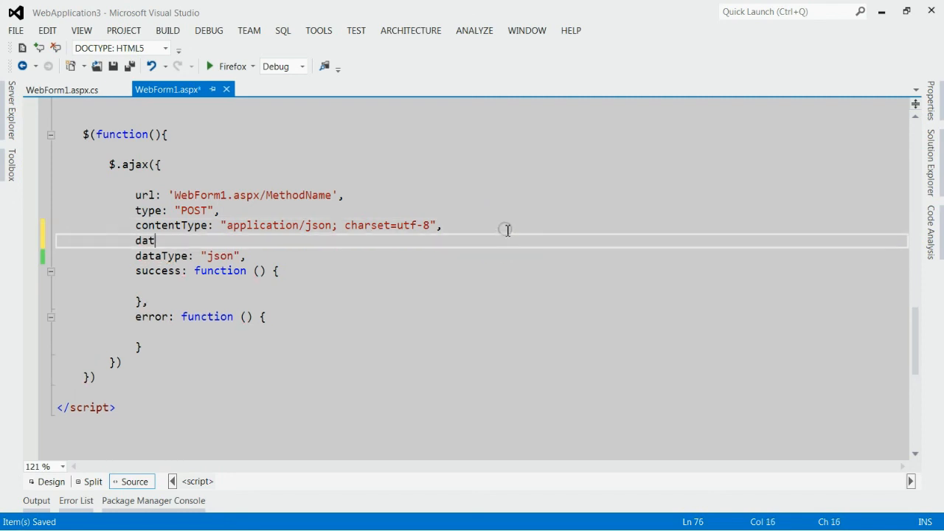
{"action": "type", "text": "a :"}
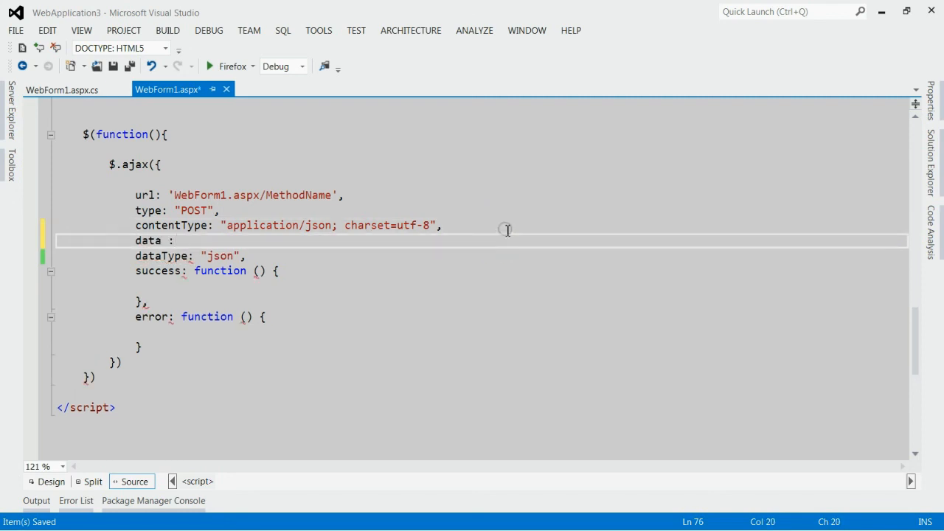
{"action": "type", "text": "json"}
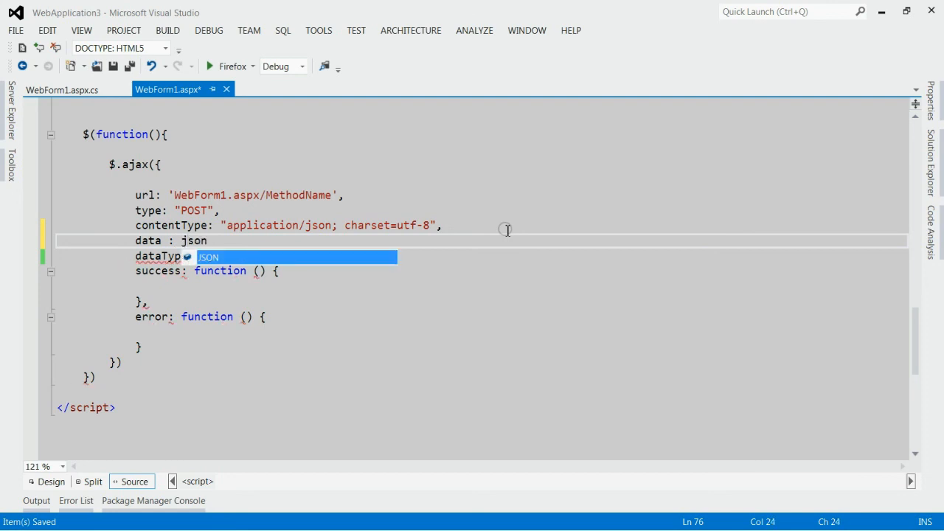
{"action": "type", "text": "JSON.stringify"}
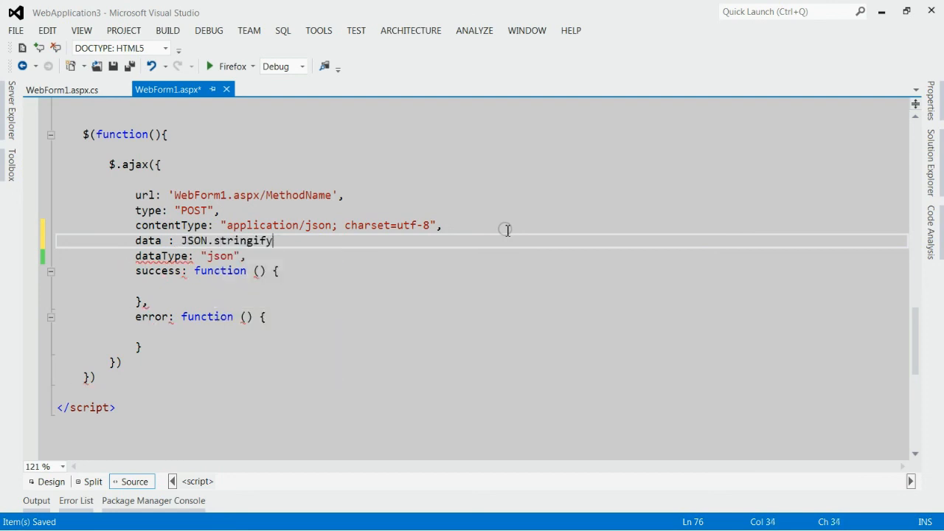
{"action": "type", "text": "({ key1: \"YourValue1\", key2: \"YourValue2\" }),"}
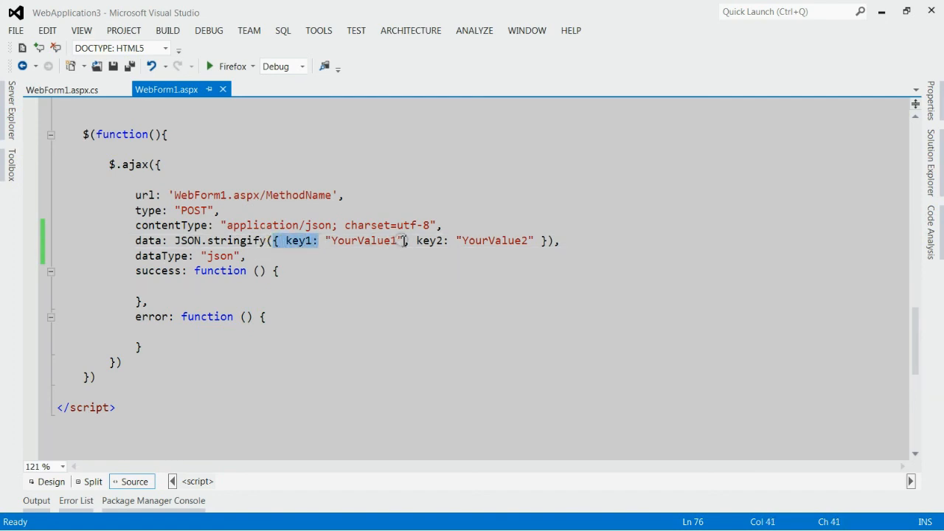
Compare the JSON.stringify keys with the method's key1 and key2 parameters
{"action": "left_click", "coordinate": [47, 90]}
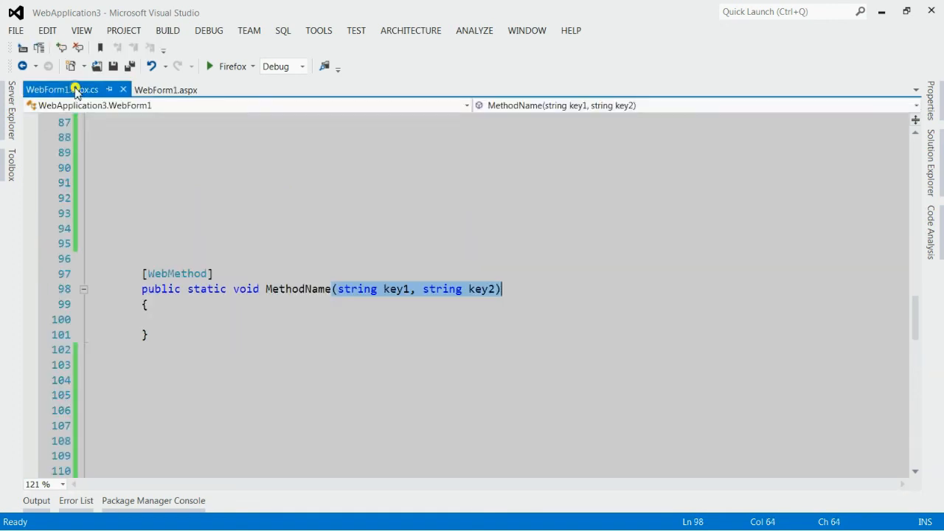
{"action": "left_click", "coordinate": [177, 121]}
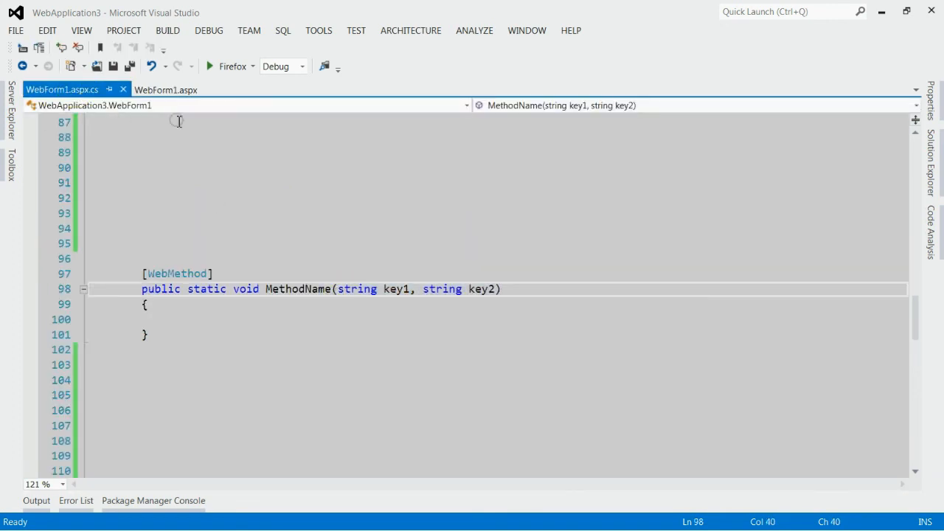
{"action": "left_click", "coordinate": [166, 90]}
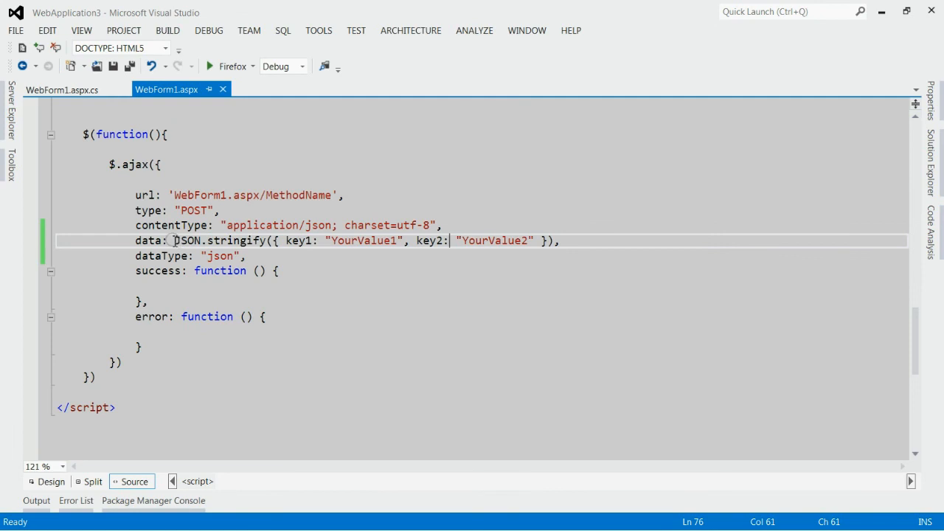
{"action": "double_click", "coordinate": [221, 240]}
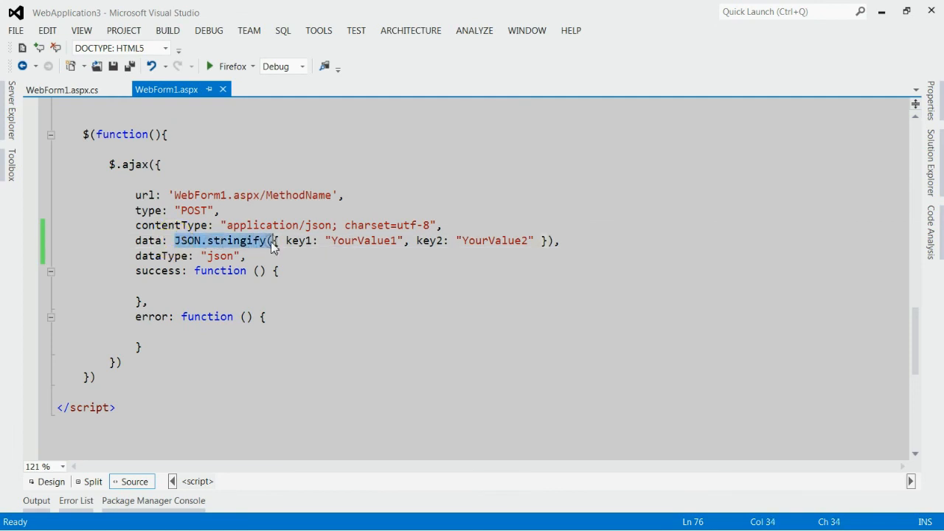
{"action": "left_click", "coordinate": [59, 90]}
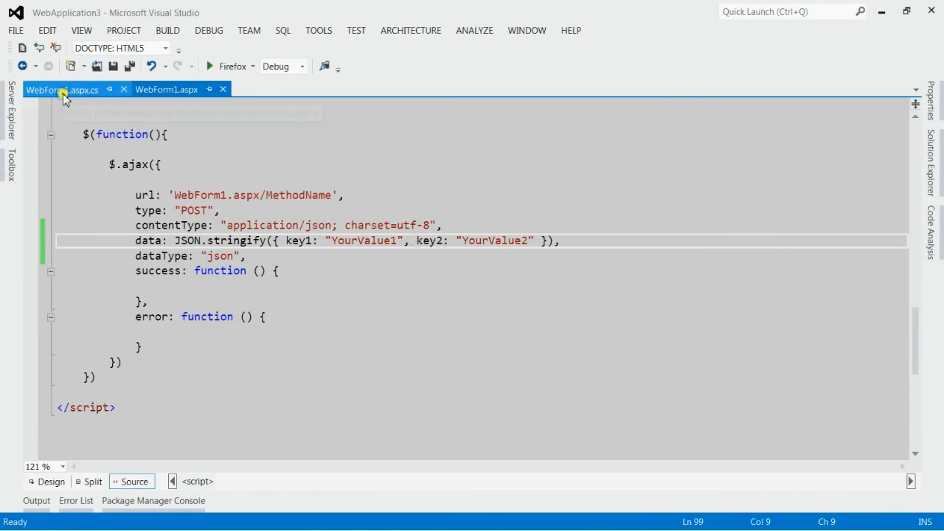
Debug until the MethodName breakpoint hits and confirm key1 received YourValue1
{"action": "left_click", "coordinate": [62, 90]}
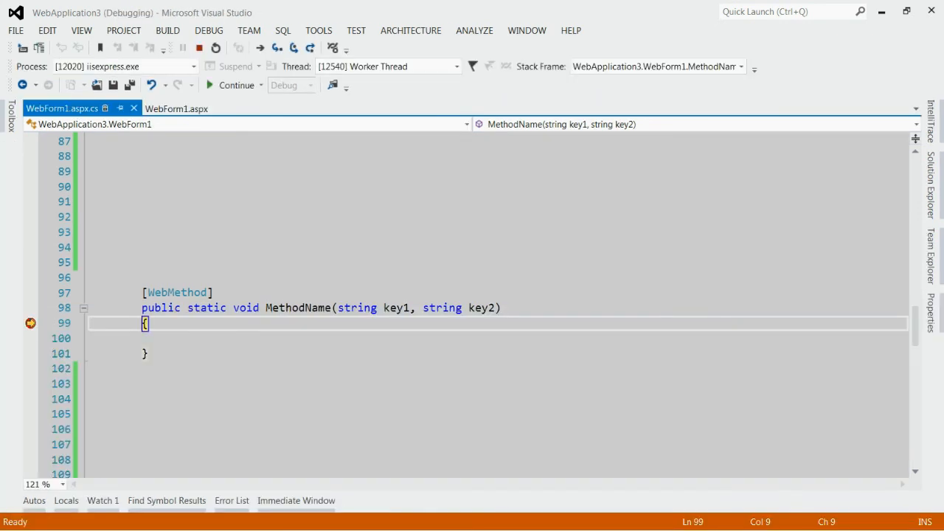
{"action": "mouse_move", "coordinate": [41, 333]}
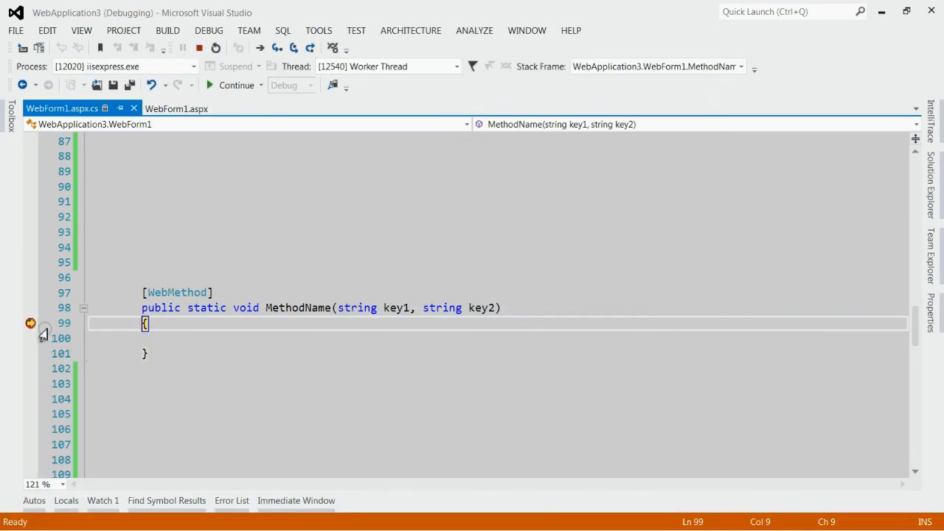
{"action": "mouse_move", "coordinate": [395, 324]}
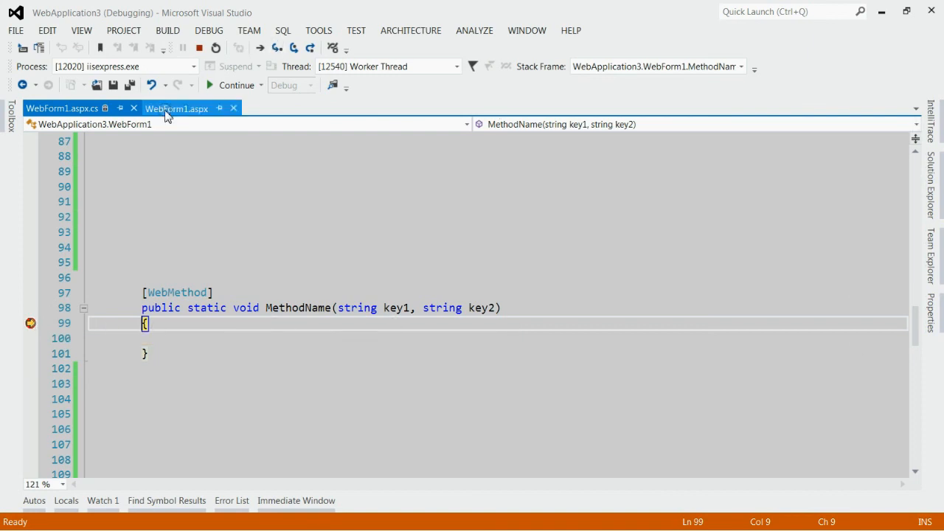
{"action": "left_click", "coordinate": [177, 109]}
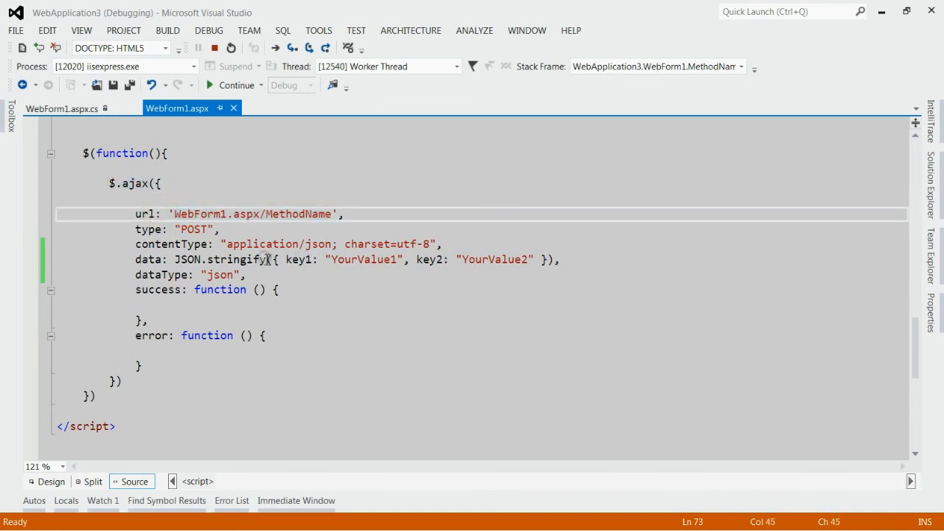
{"action": "left_click_drag", "start_coordinate": [271, 260], "coordinate": [561, 259]}
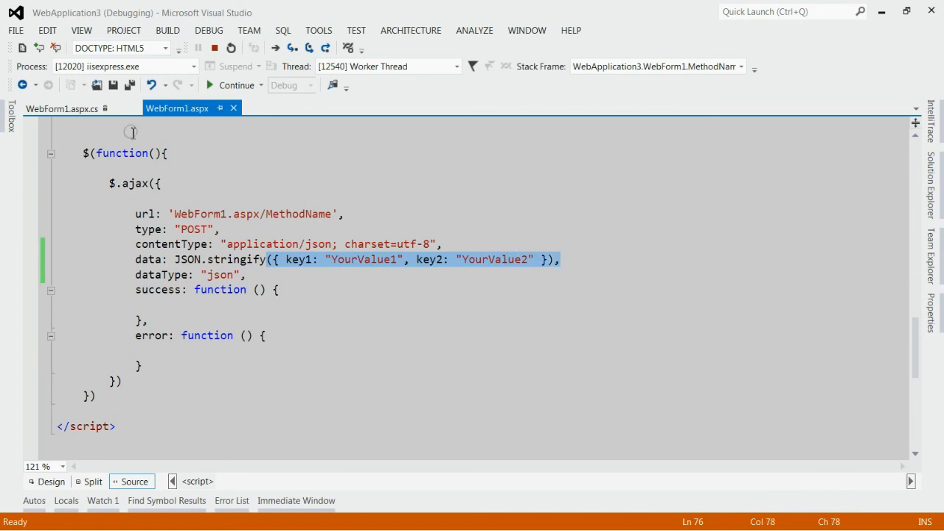
{"action": "left_click", "coordinate": [62, 110]}
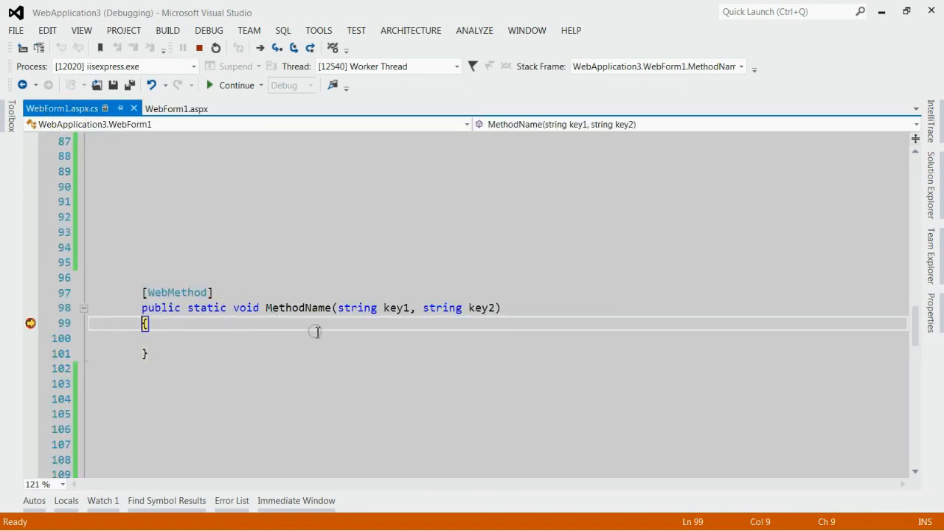
{"action": "mouse_move", "coordinate": [398, 308]}
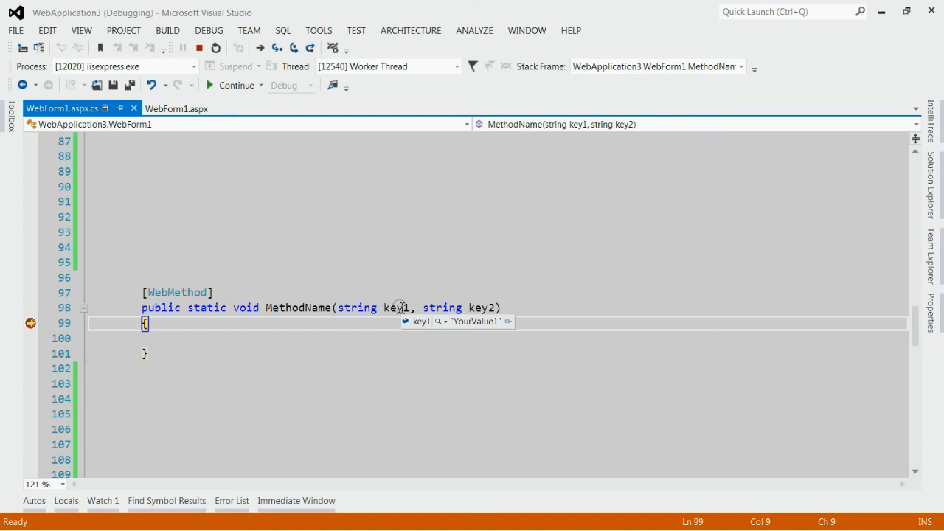
{"action": "mouse_move", "coordinate": [500, 295]}
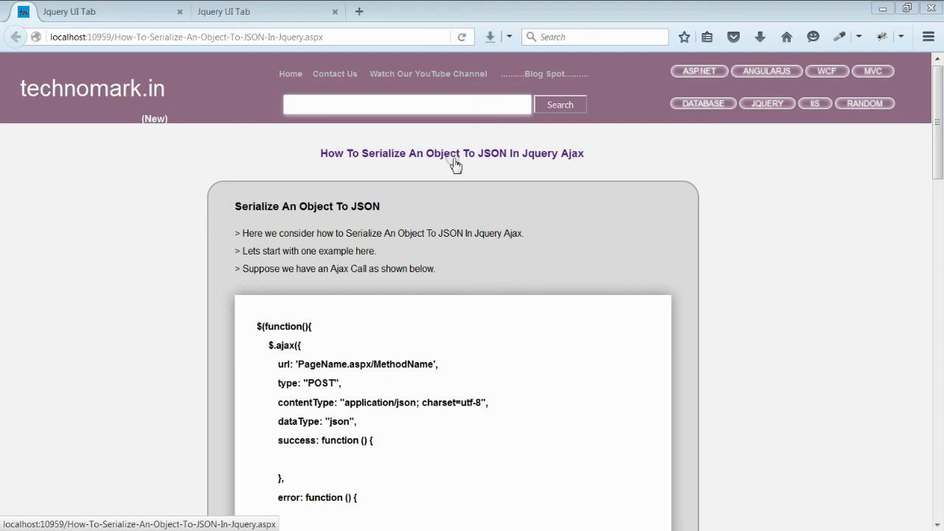
{"action": "mouse_move", "coordinate": [110, 104]}
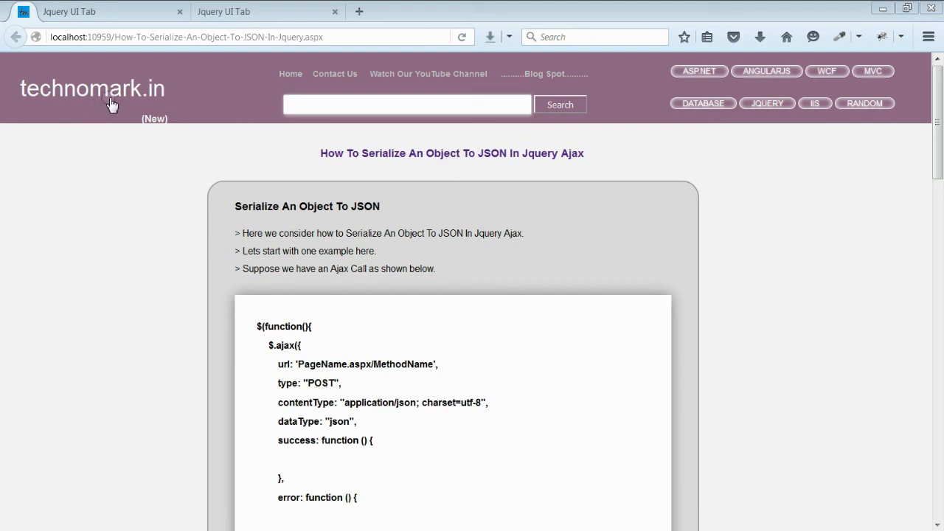
{"action": "mouse_move", "coordinate": [111, 102]}
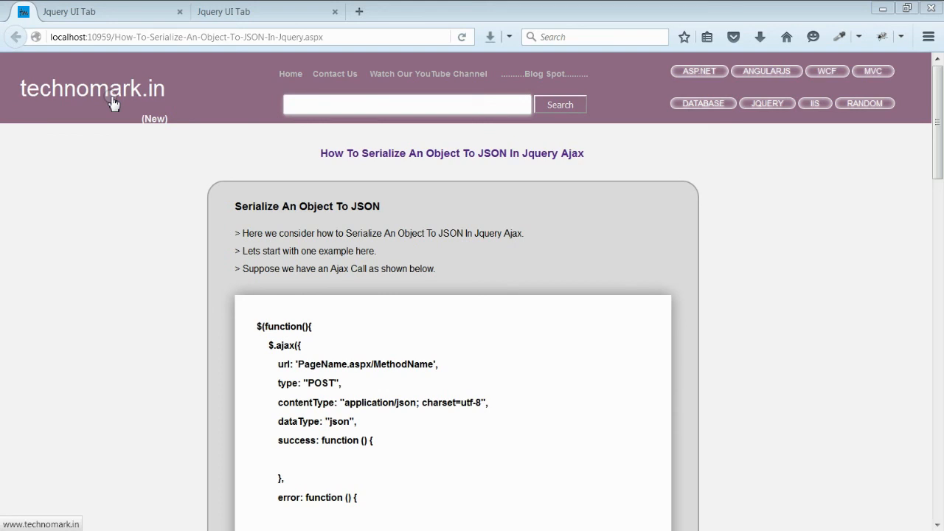